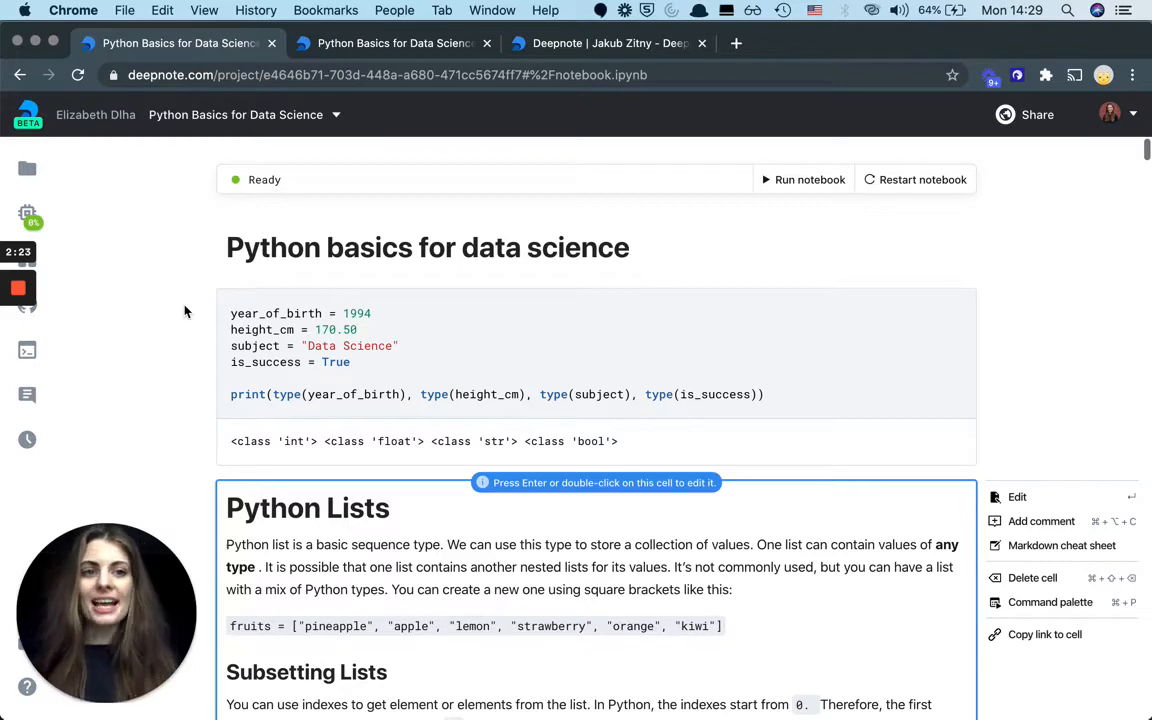
mouse_move(1038, 134)
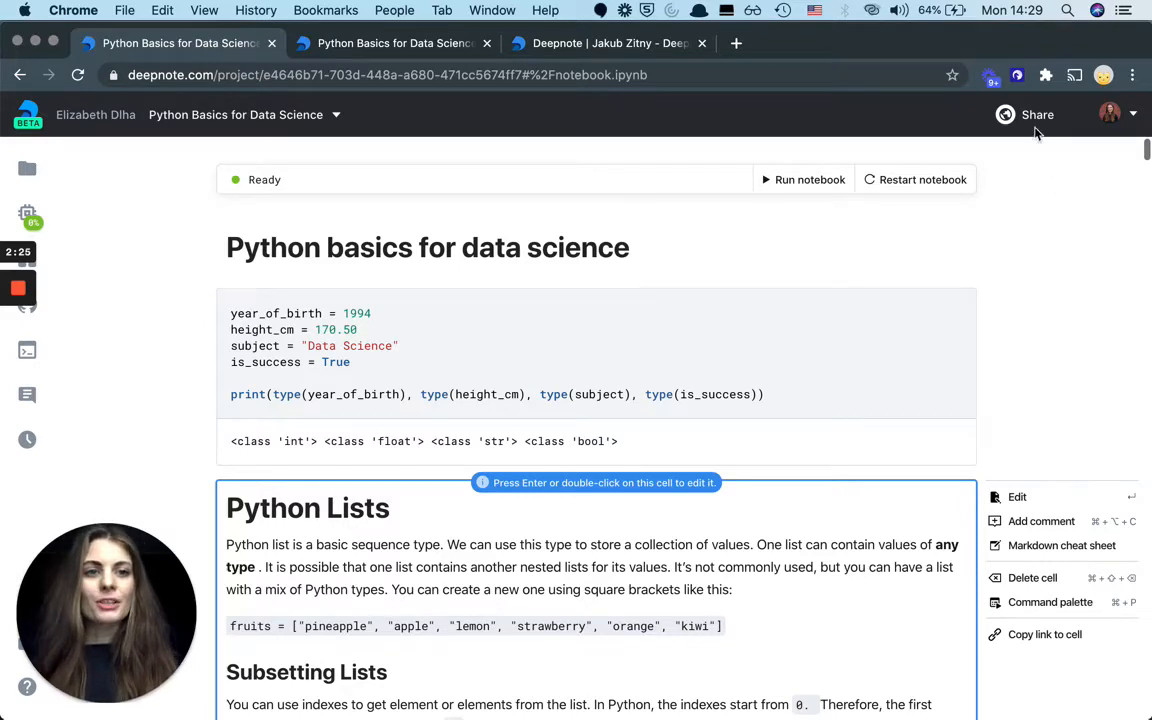
Step: Publish the Python basics notebook from Share and copy its public publishing URL
click(1035, 114)
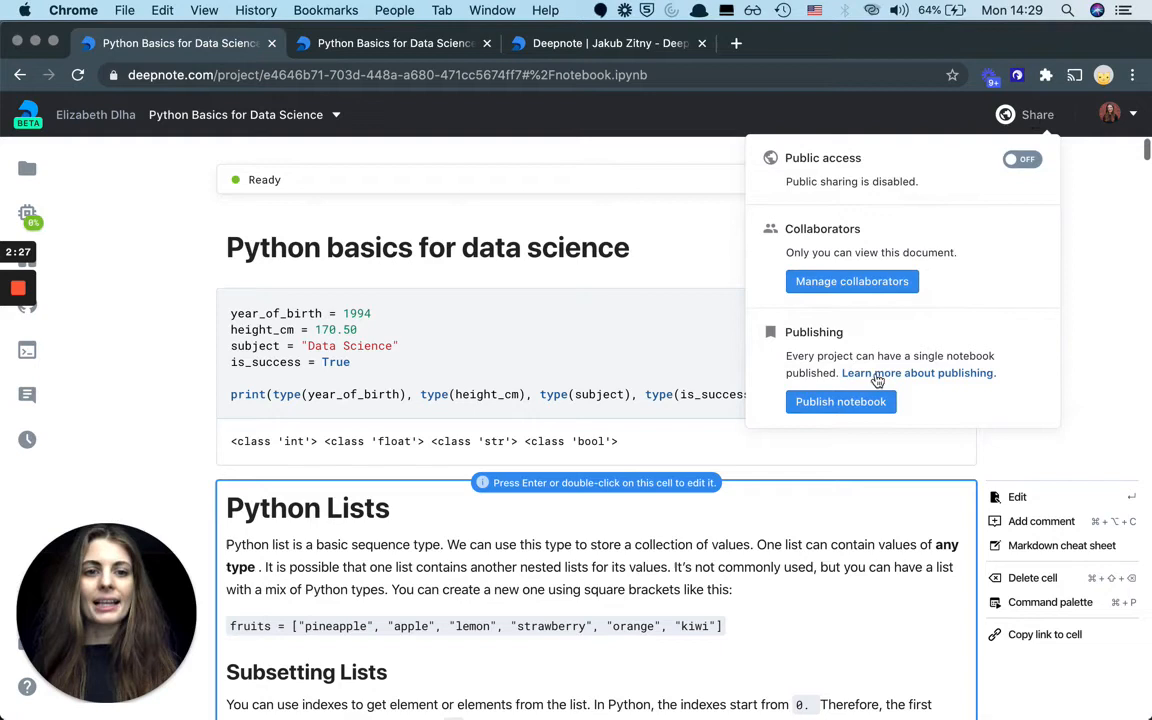
click(840, 402)
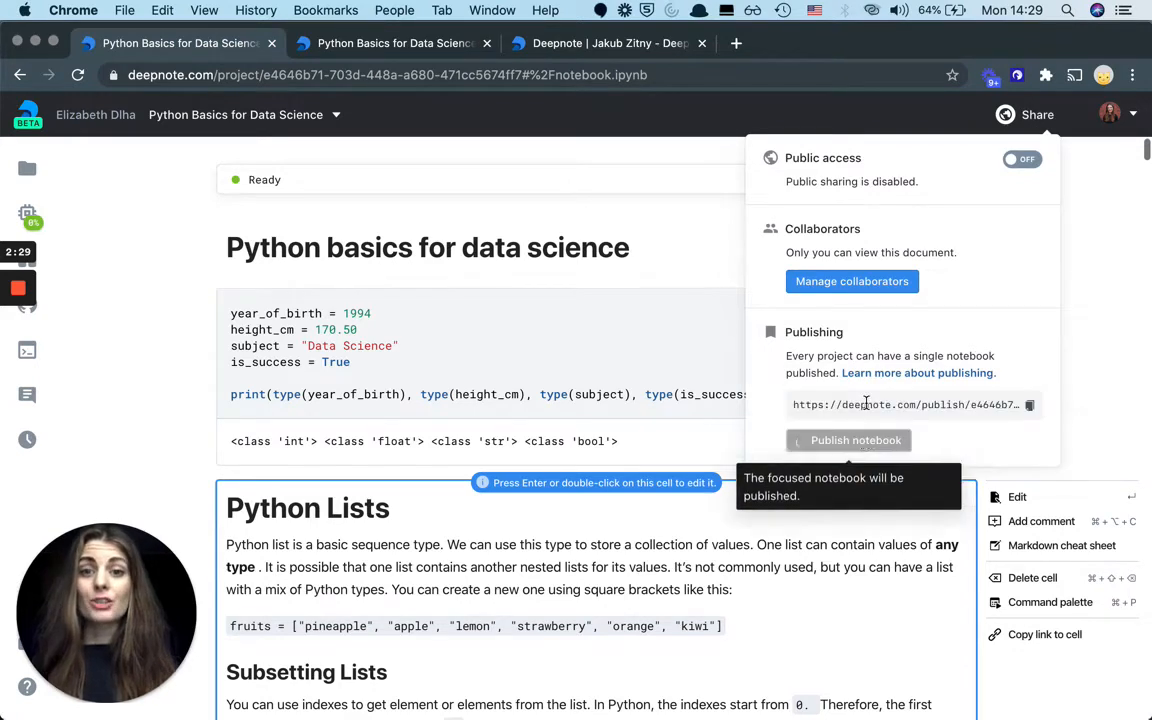
click(848, 440)
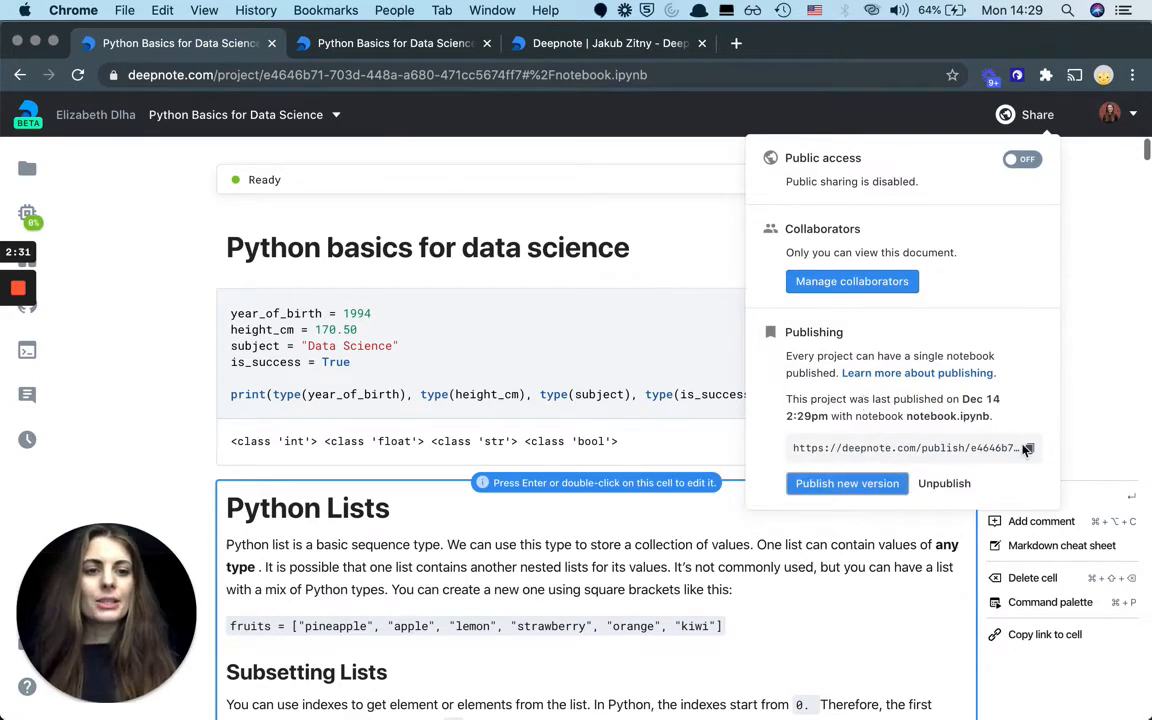
click(1032, 448)
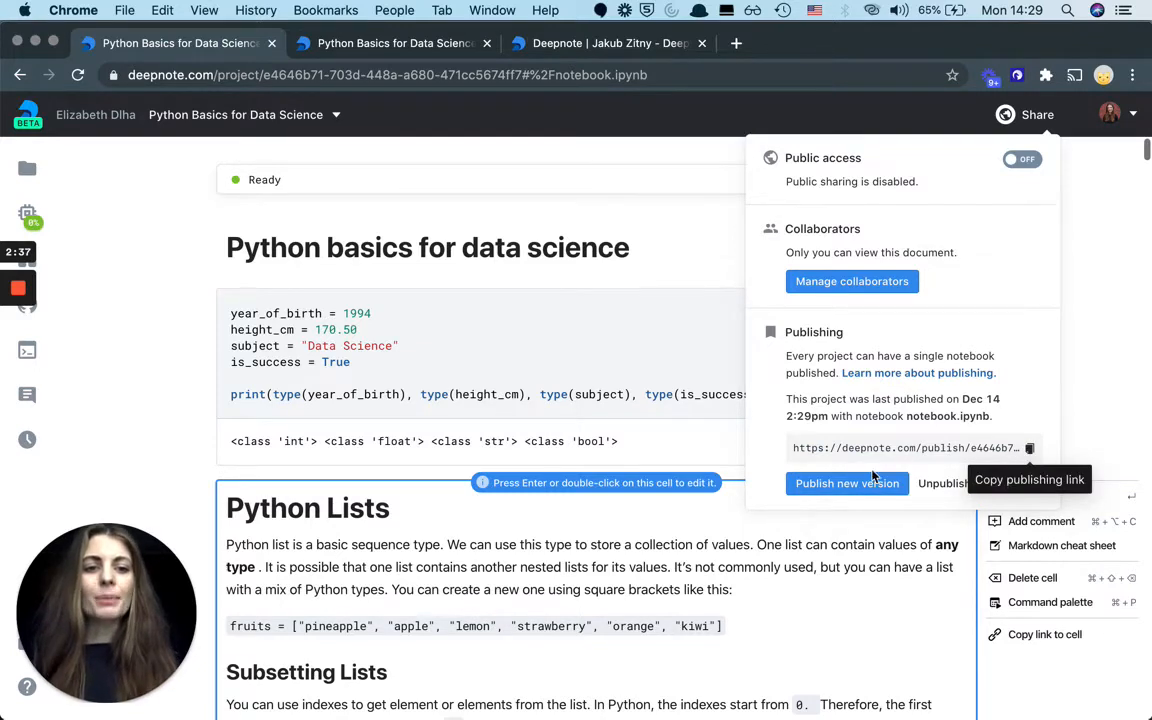
mouse_move(853, 485)
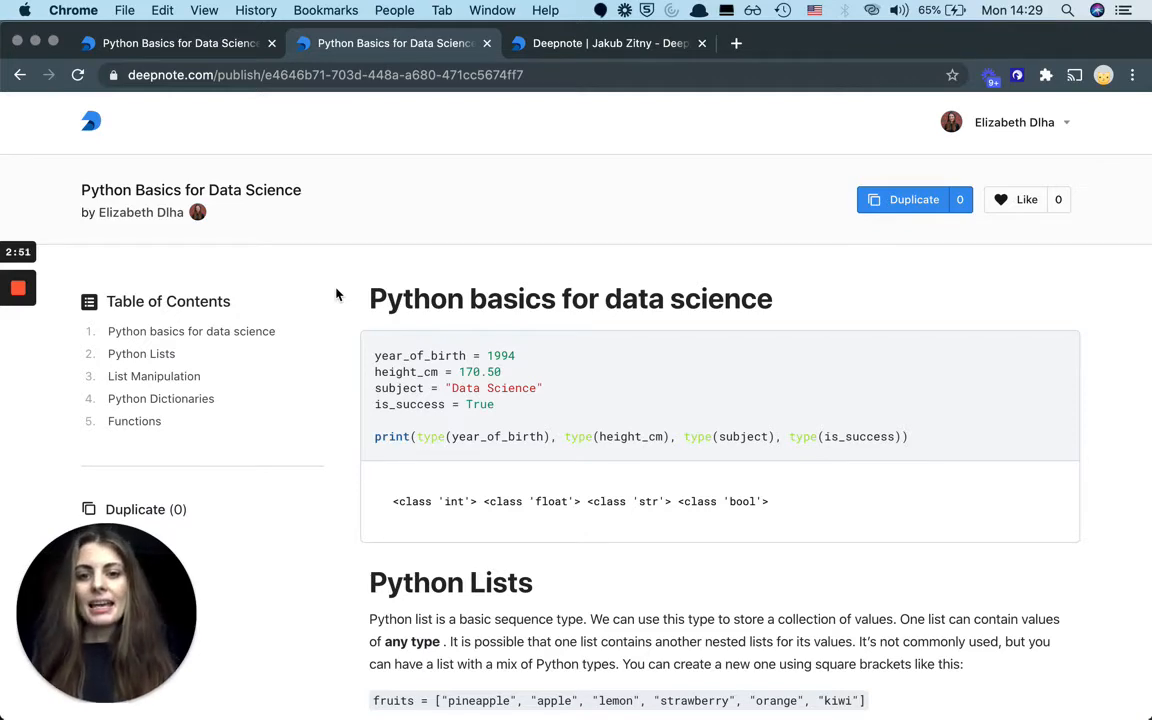
Step: Scroll the published notebook page and jump to Python Dictionaries via the table of contents
scroll(down, 3)
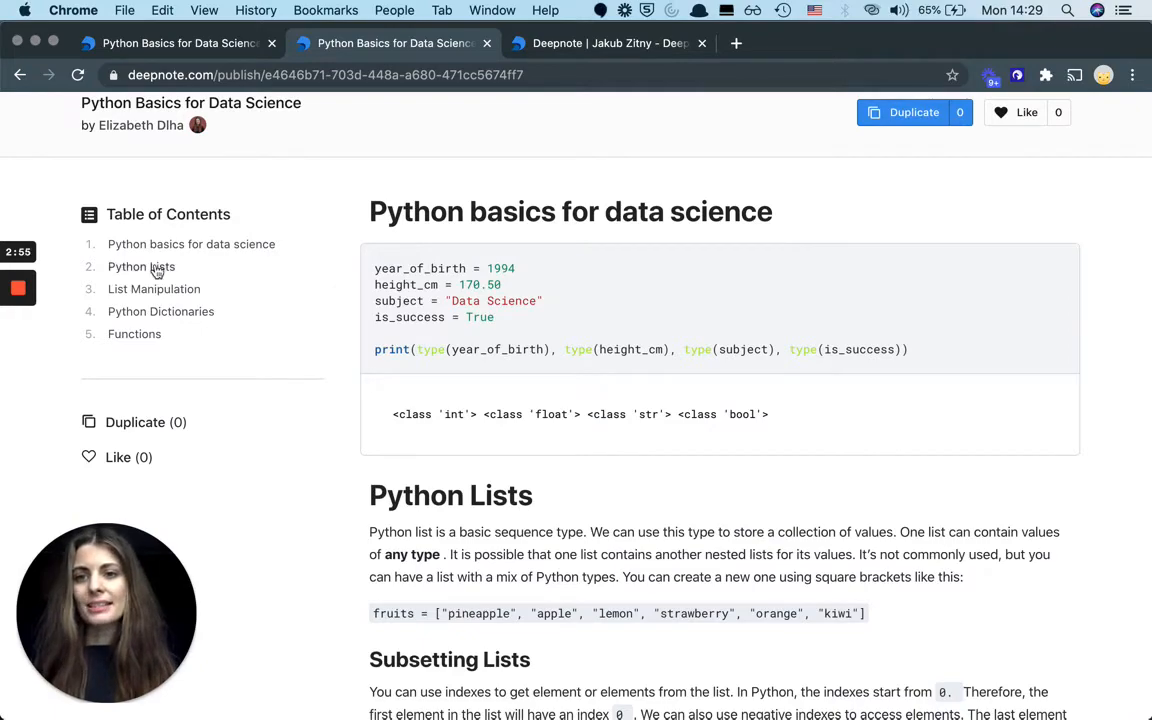
scroll(down, 3)
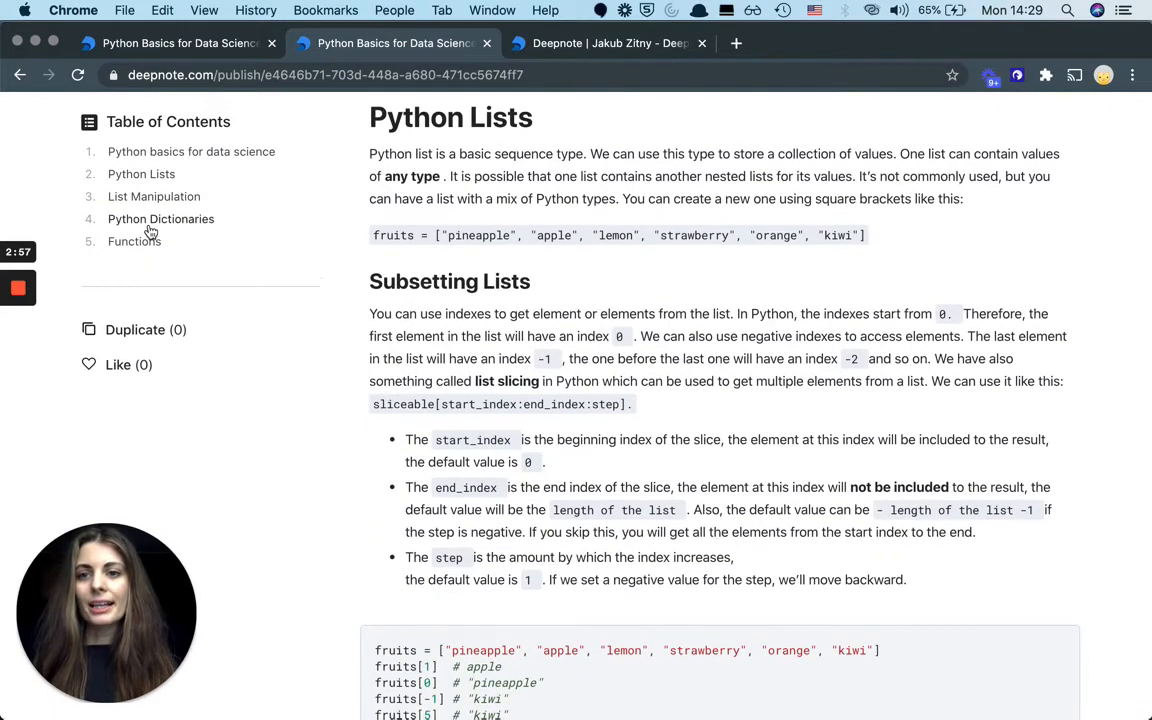
click(161, 219)
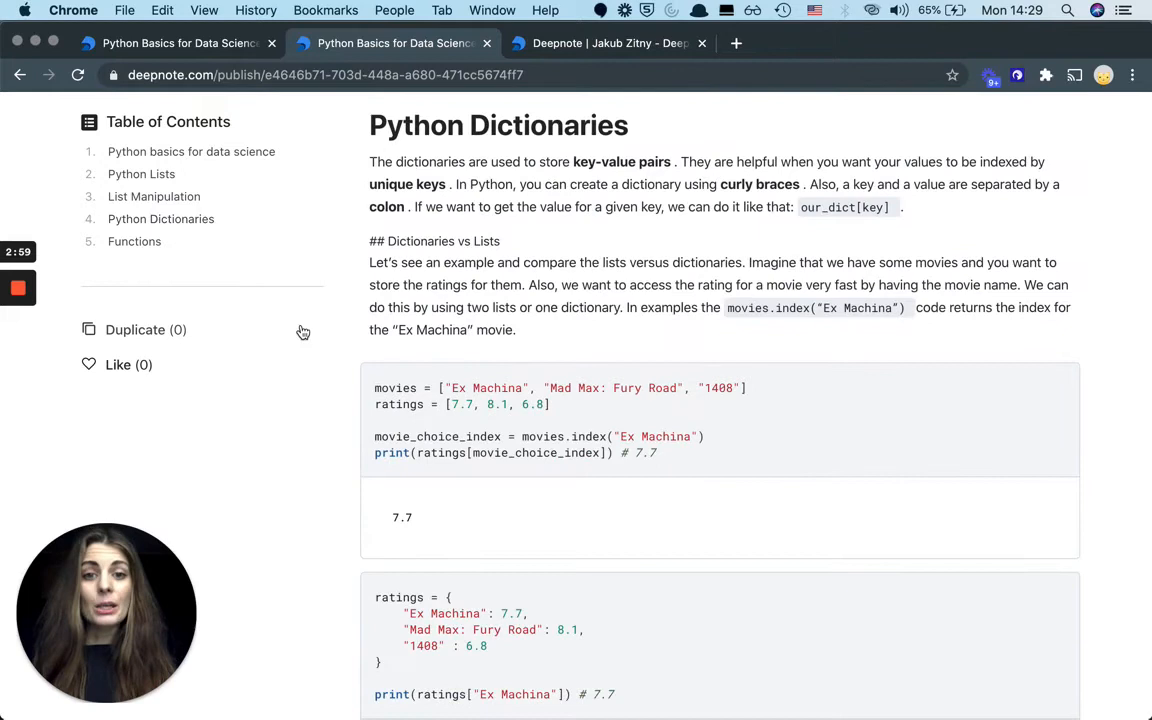
mouse_move(250, 334)
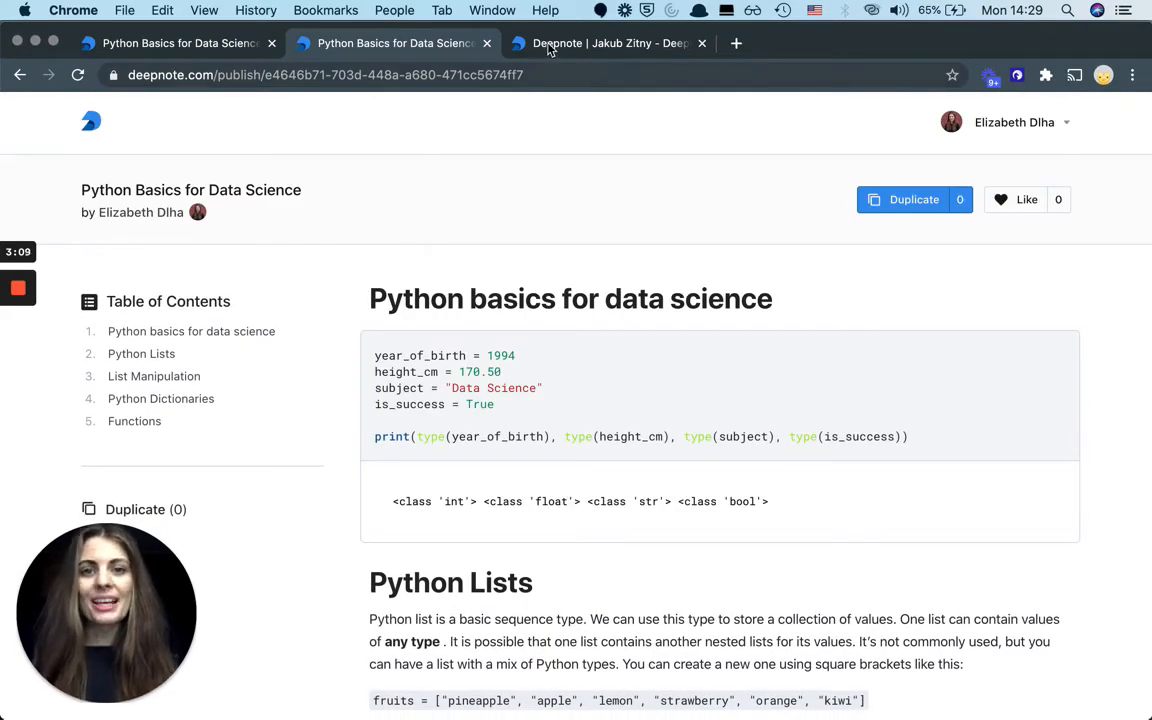
click(588, 43)
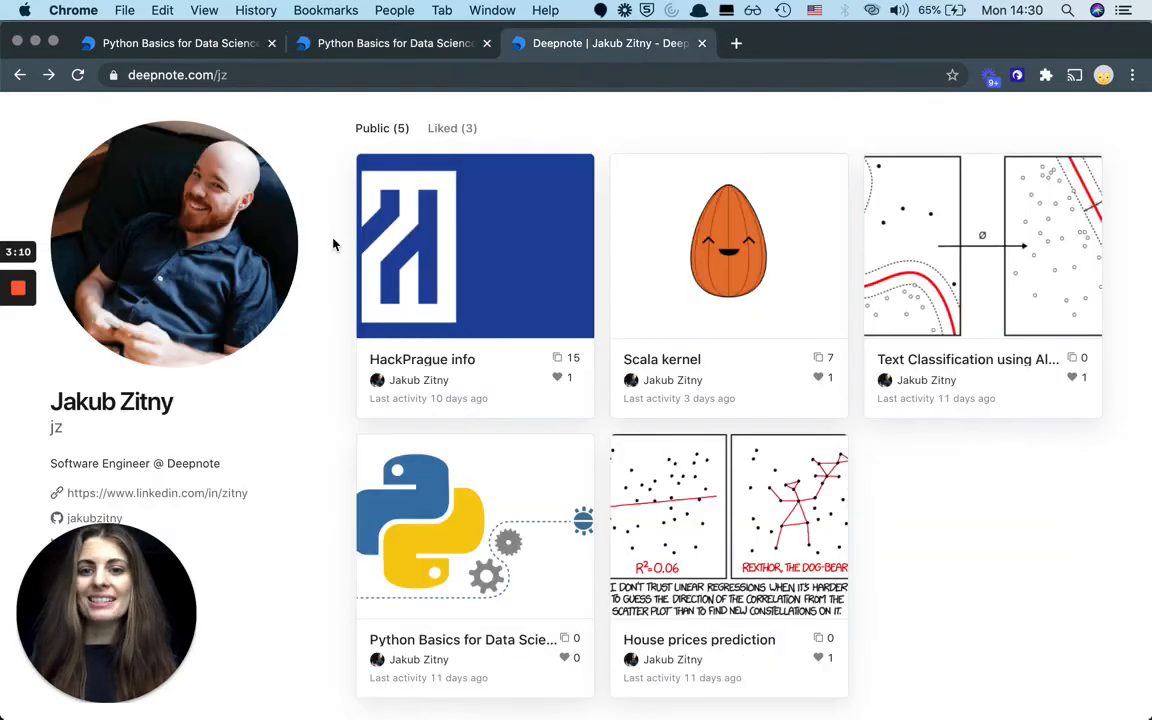
scroll(down, 3)
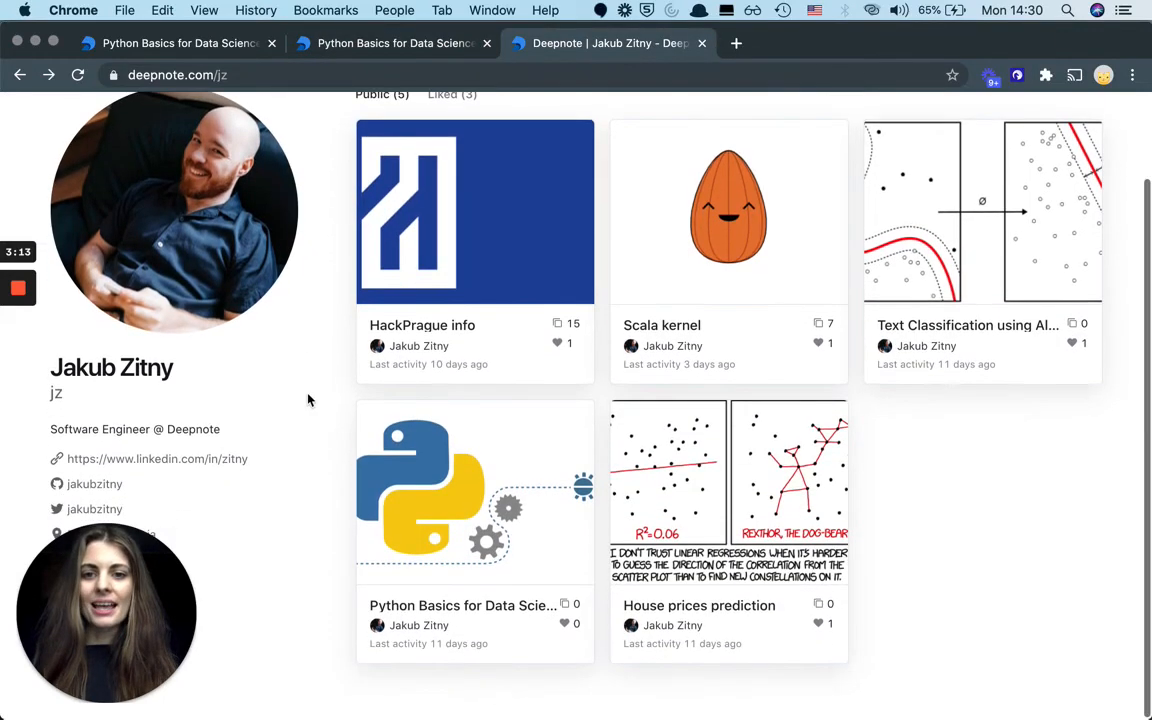